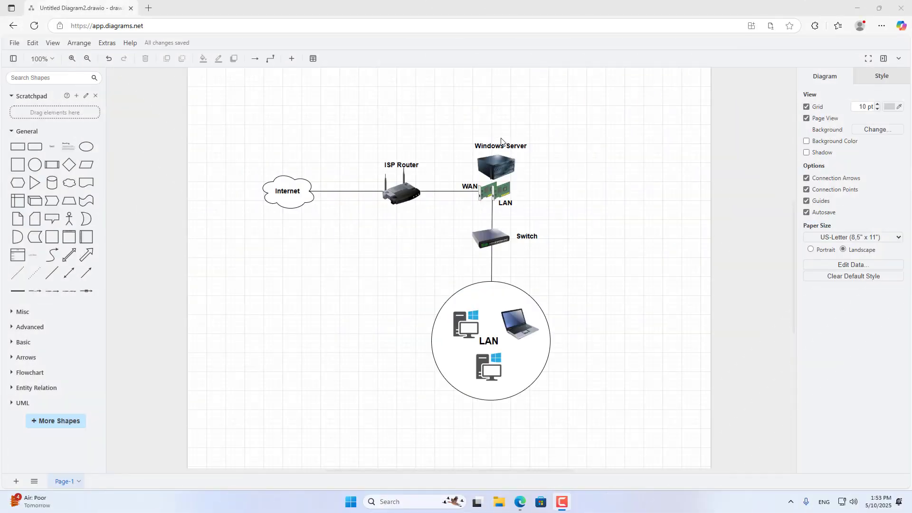
Select the LAN and Windows Server labels in the network diagram.
click(496, 167)
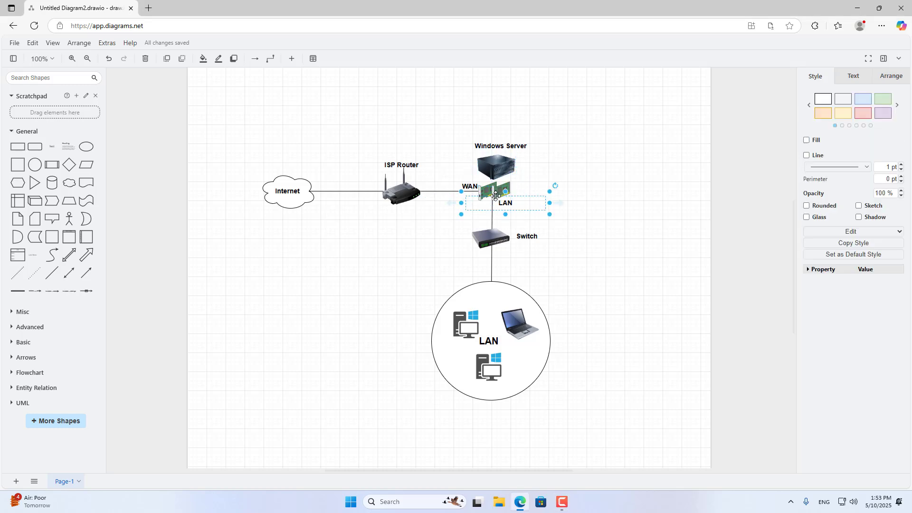
drag(504, 195, 493, 186)
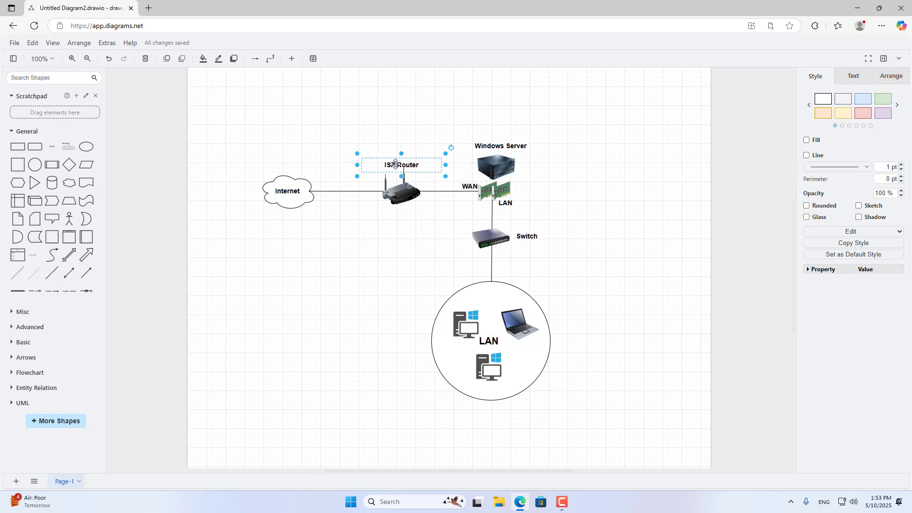
click(500, 146)
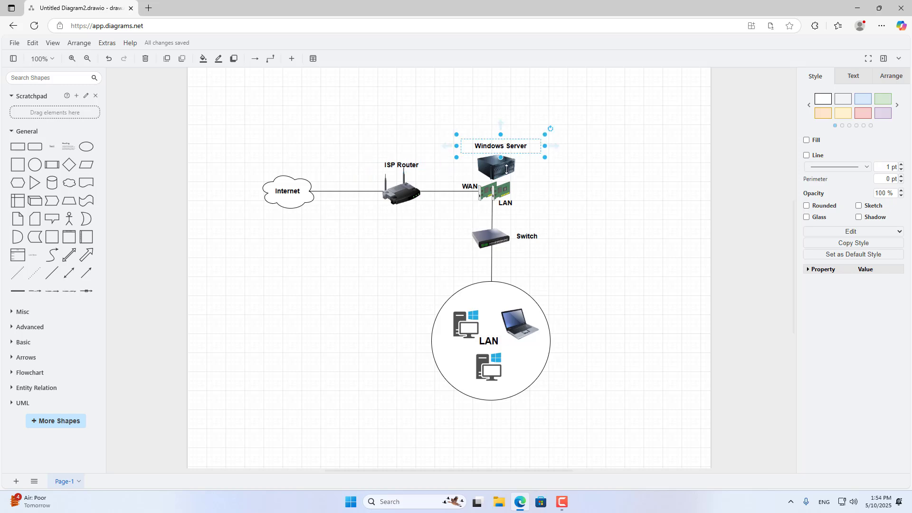
click(525, 237)
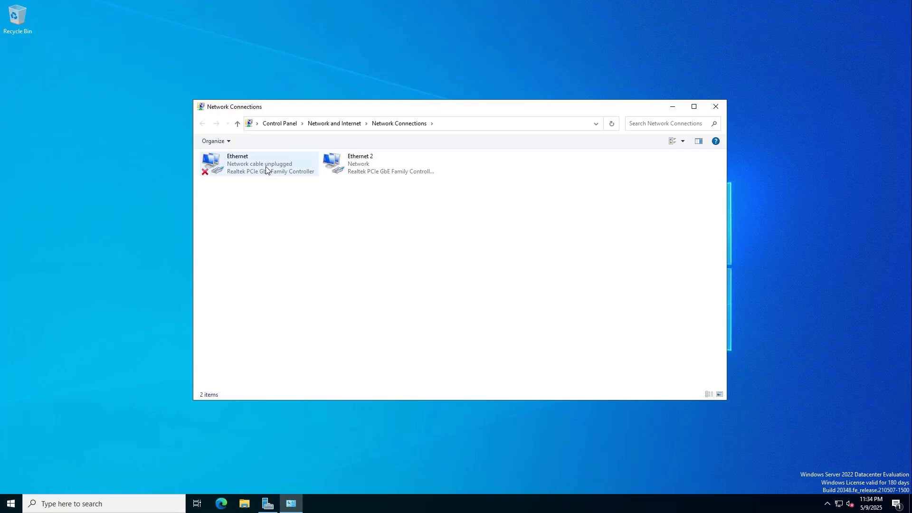
Rename the Ethernet 2 adapter to WAN and bring up the other Ethernet adapter's options.
right_click(378, 164)
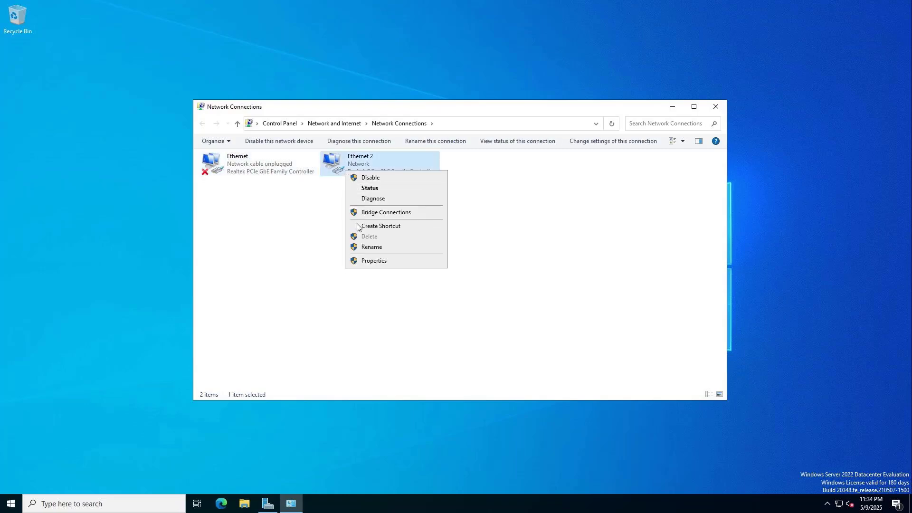
click(371, 247)
text(WAN)
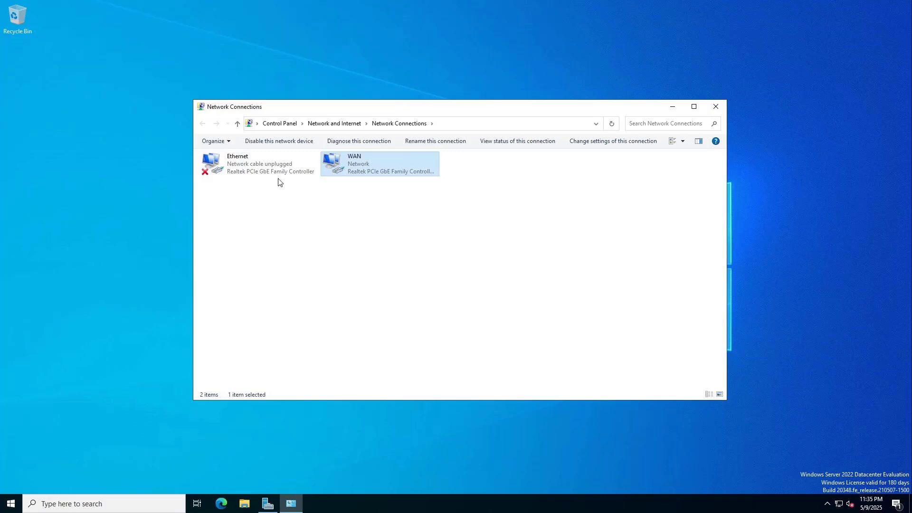
right_click(236, 163)
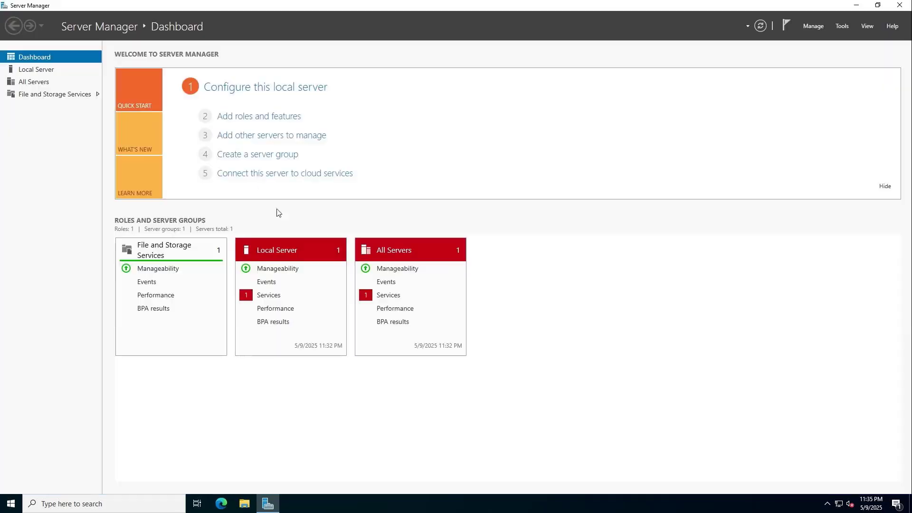
Start Add Roles and Features and select the Remote Access and DHCP Server roles with their tools.
click(258, 115)
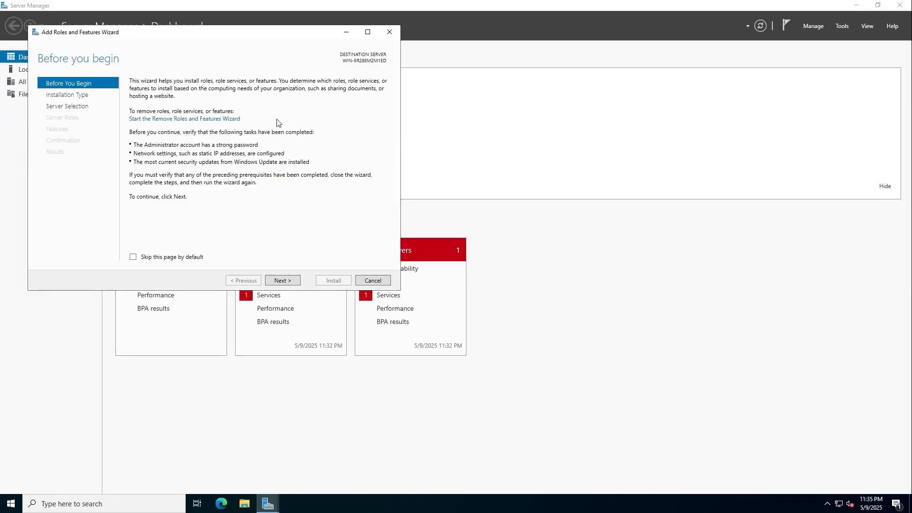
click(282, 280)
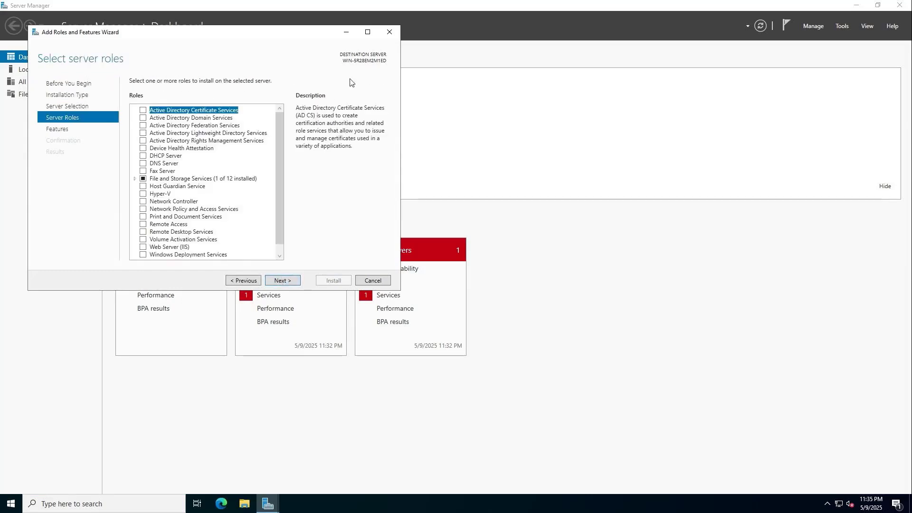
click(368, 32)
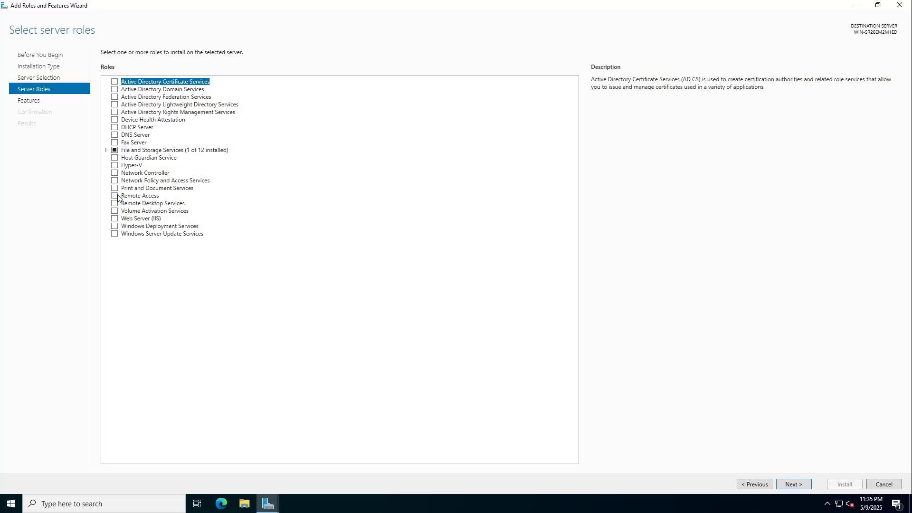
click(114, 196)
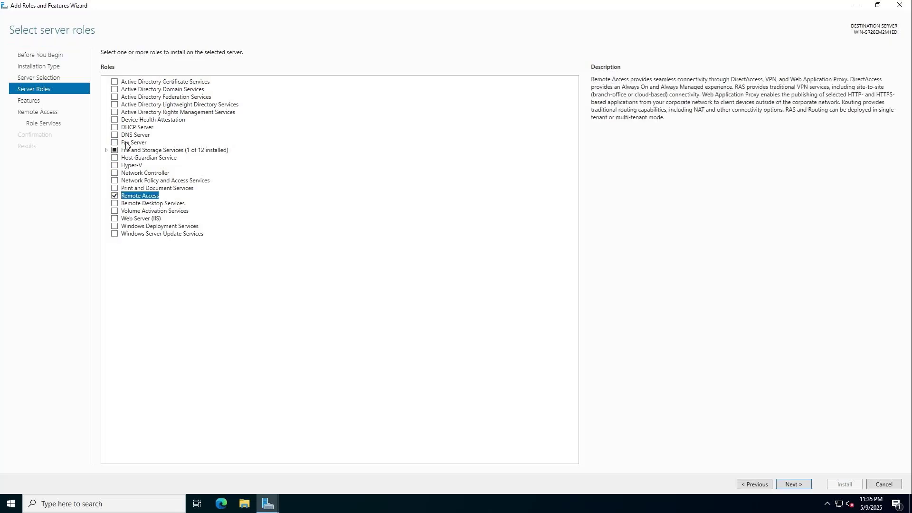
click(114, 127)
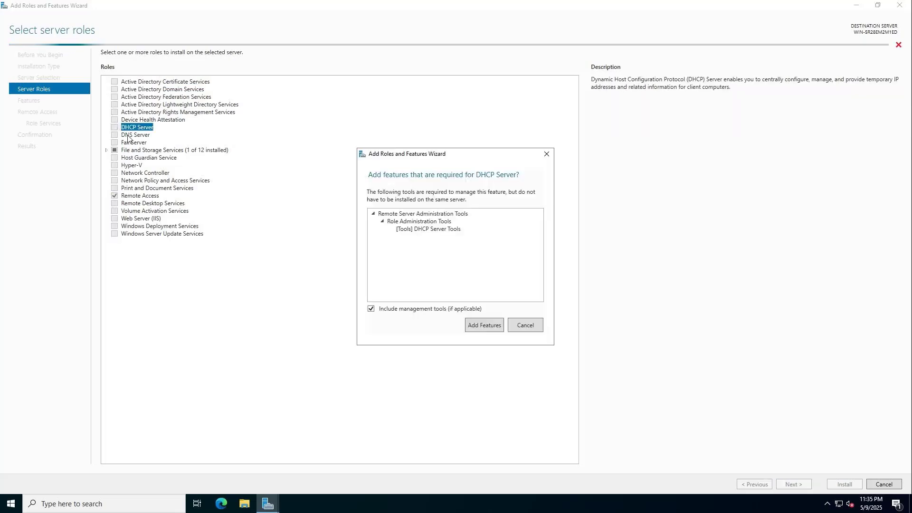
click(483, 324)
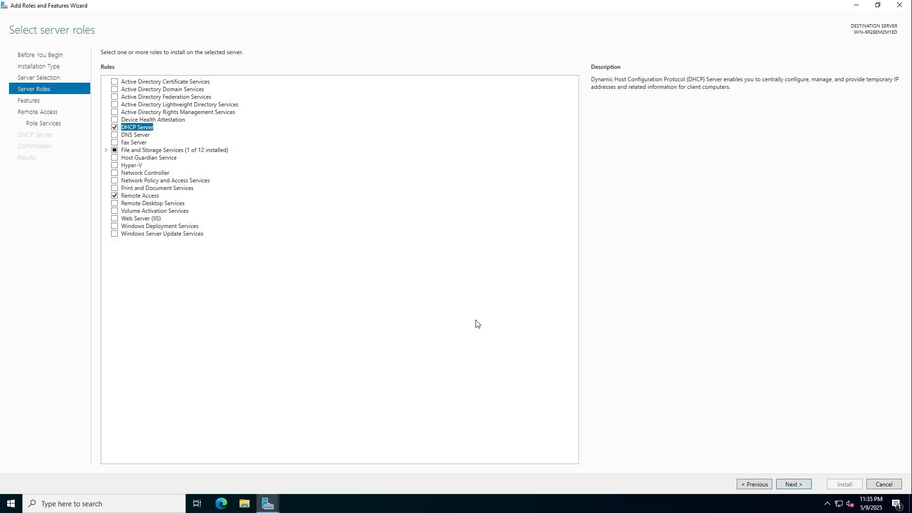
Select the Routing role service for Remote Access, accepting its required features.
click(793, 484)
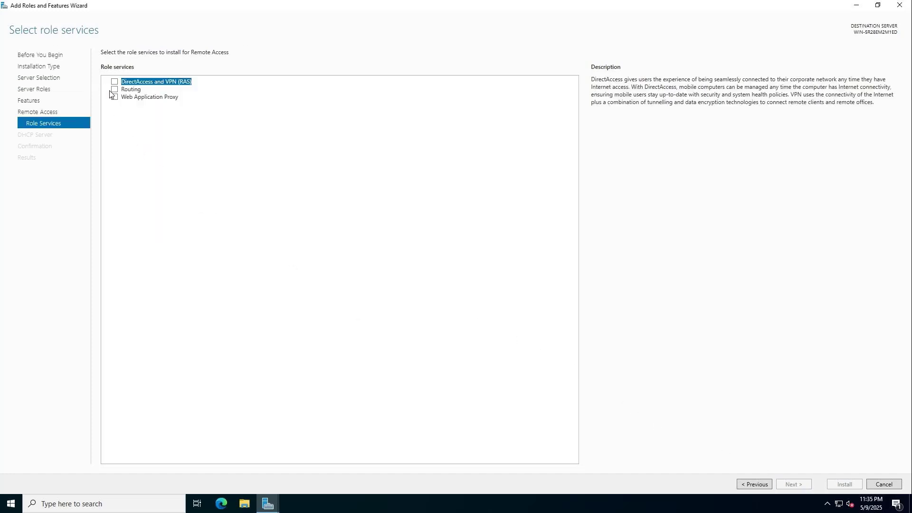
click(114, 89)
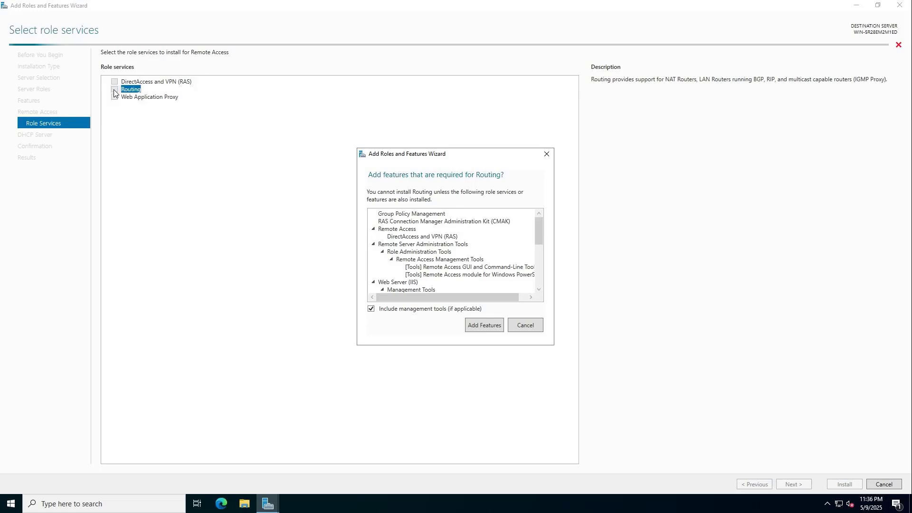
click(484, 325)
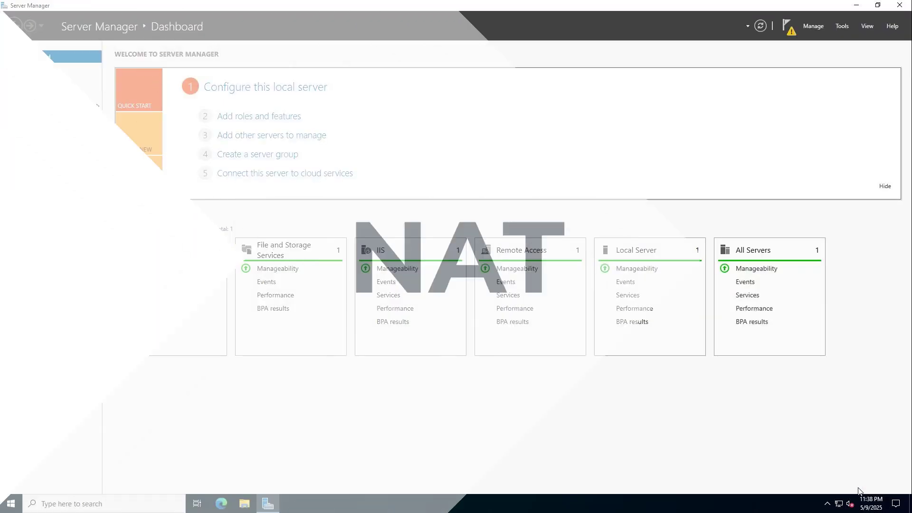
Bring up Server Manager's Tools list to reach Routing and Remote Access.
click(842, 26)
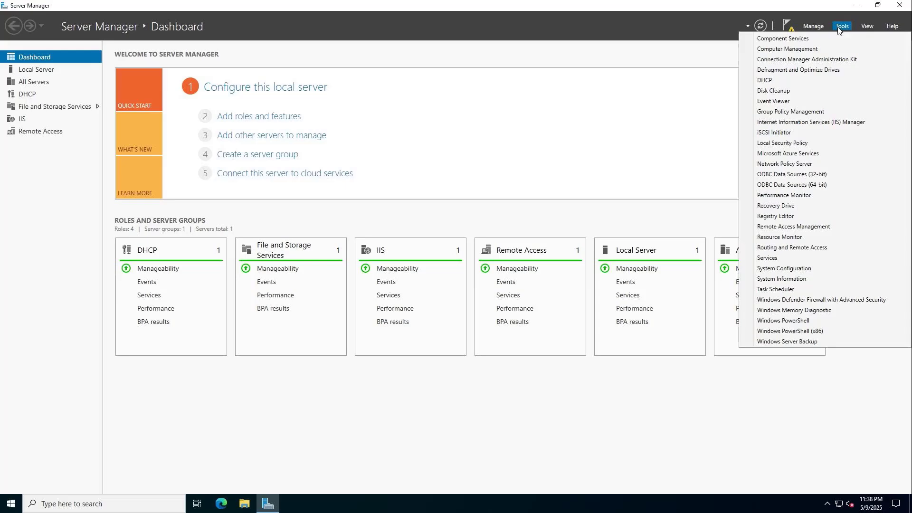
mouse_move(793, 227)
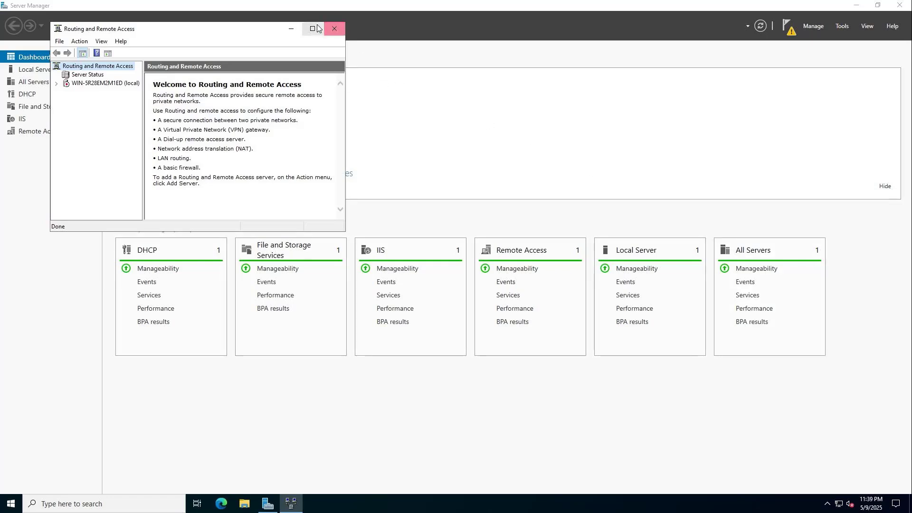
Configure and enable NAT on the local server with WAN as the public internet interface.
click(313, 29)
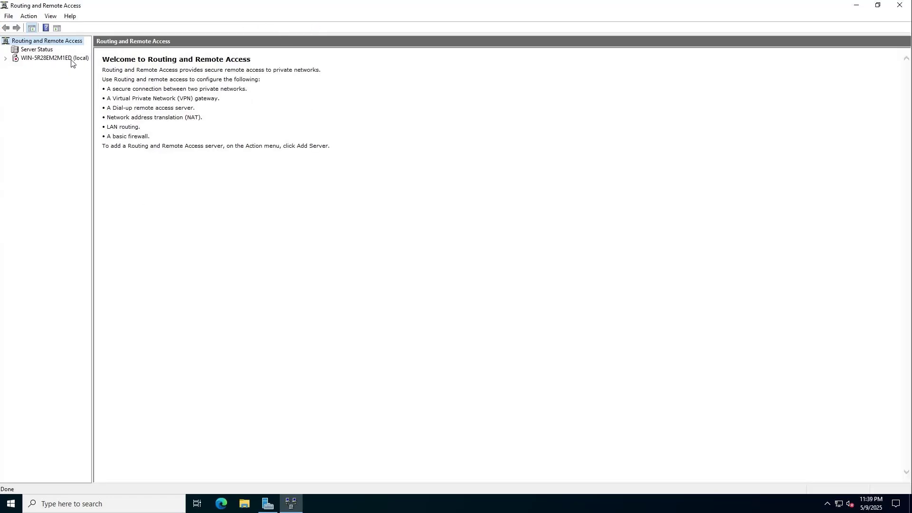
right_click(48, 59)
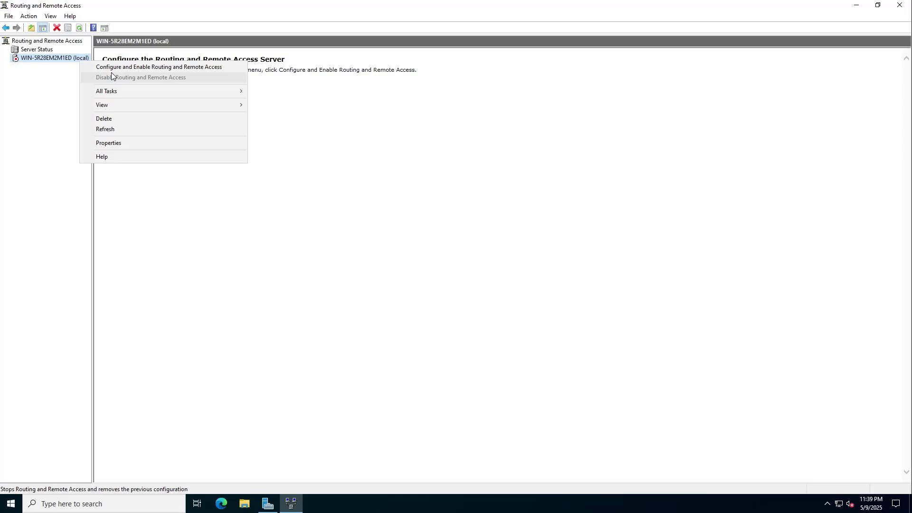
click(158, 67)
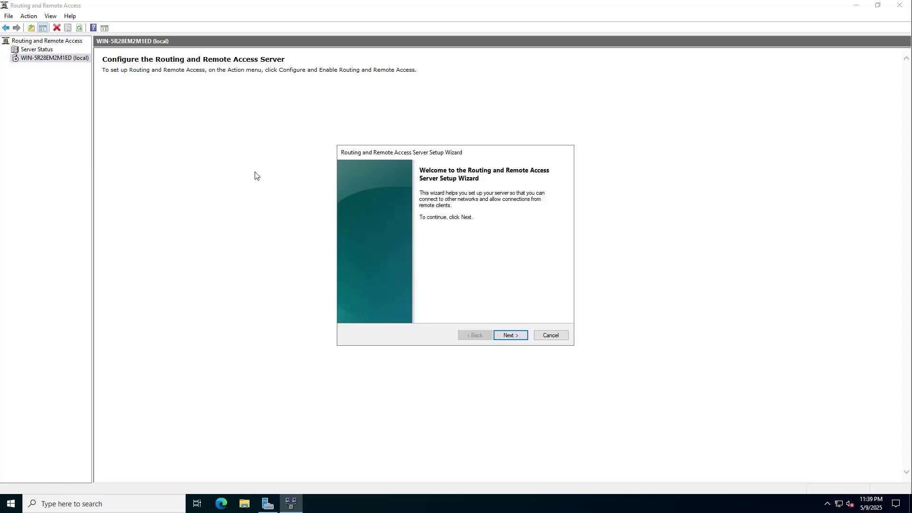
click(510, 334)
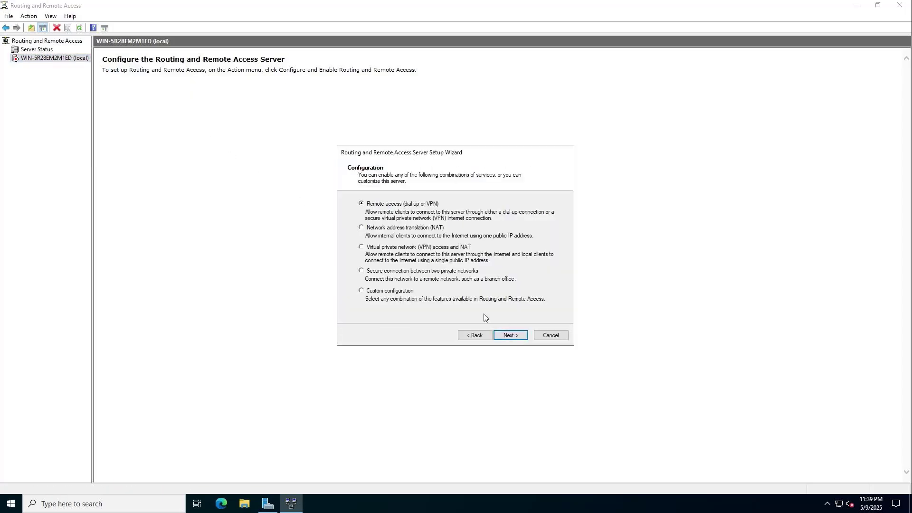
mouse_move(405, 233)
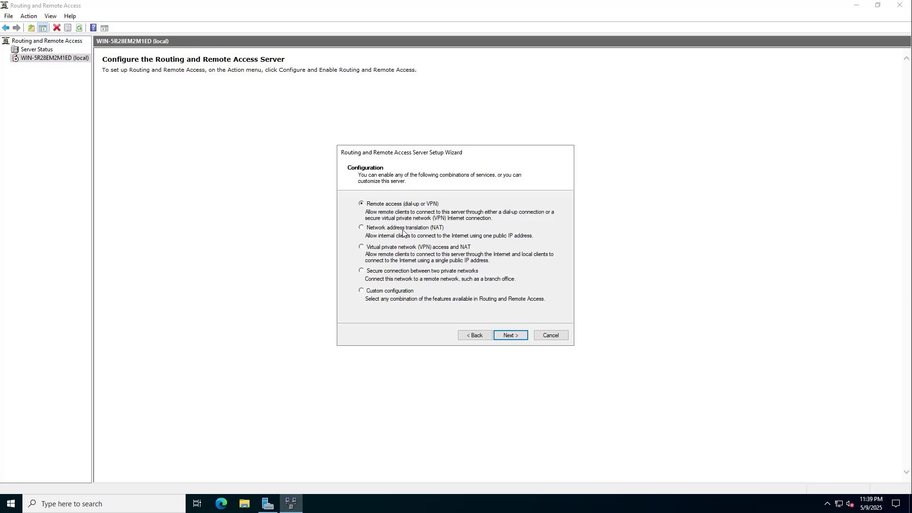
click(510, 334)
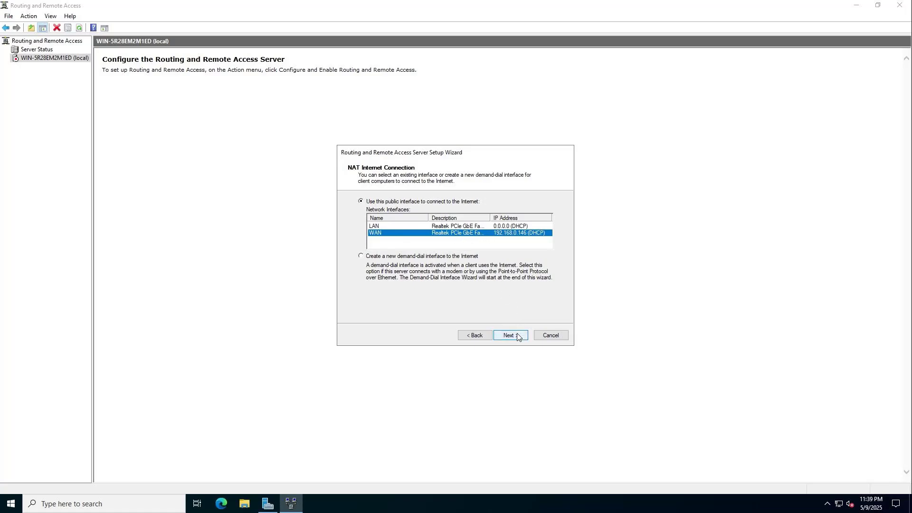
click(510, 334)
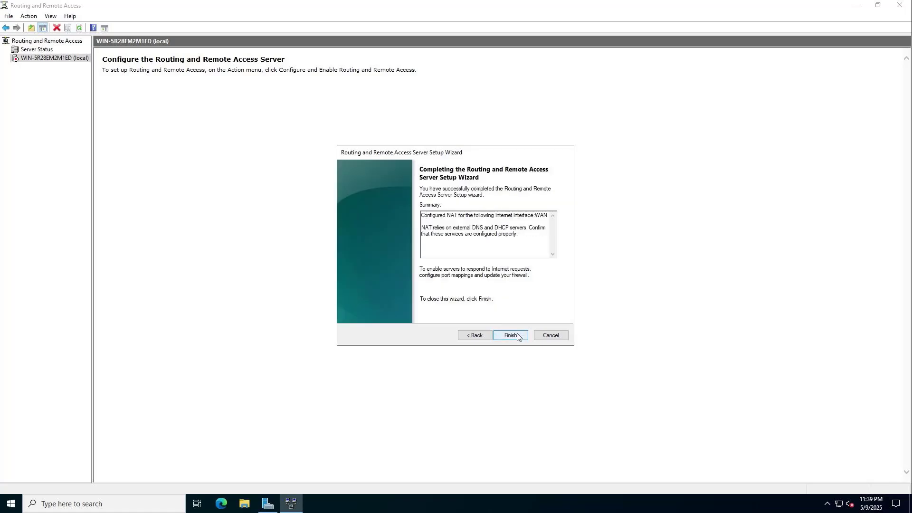
click(510, 335)
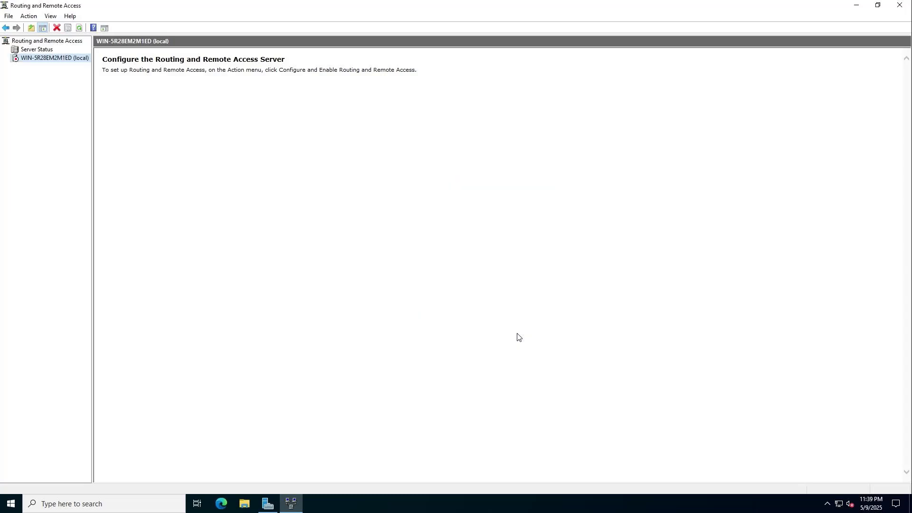
Launch the DHCP console from Tools and select the server's IPv4 branch.
click(843, 24)
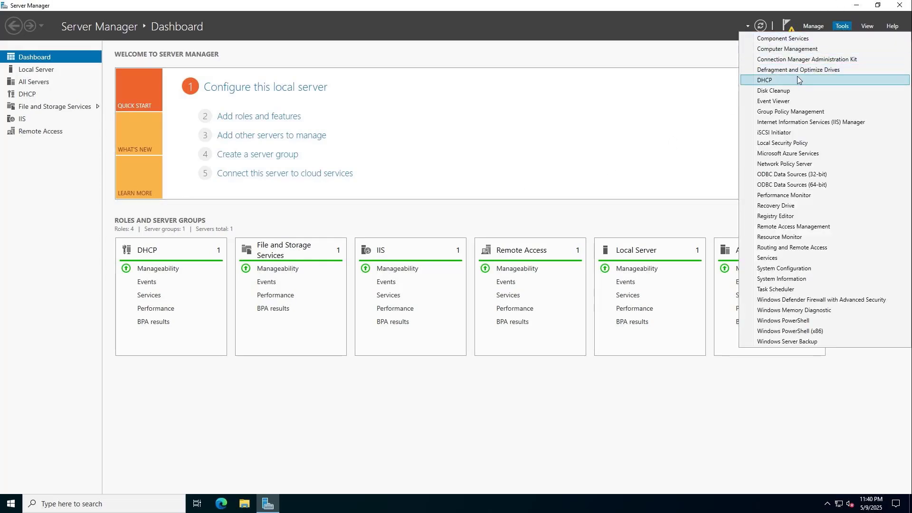
click(764, 80)
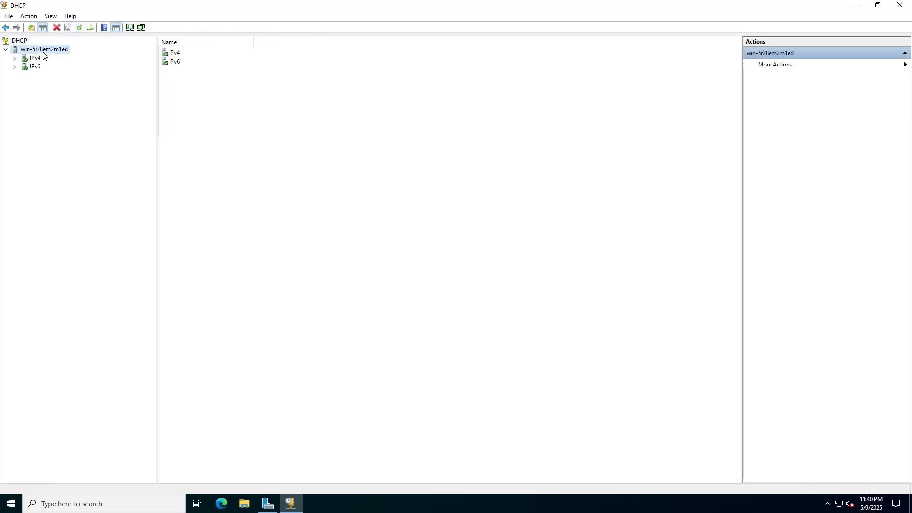
click(30, 58)
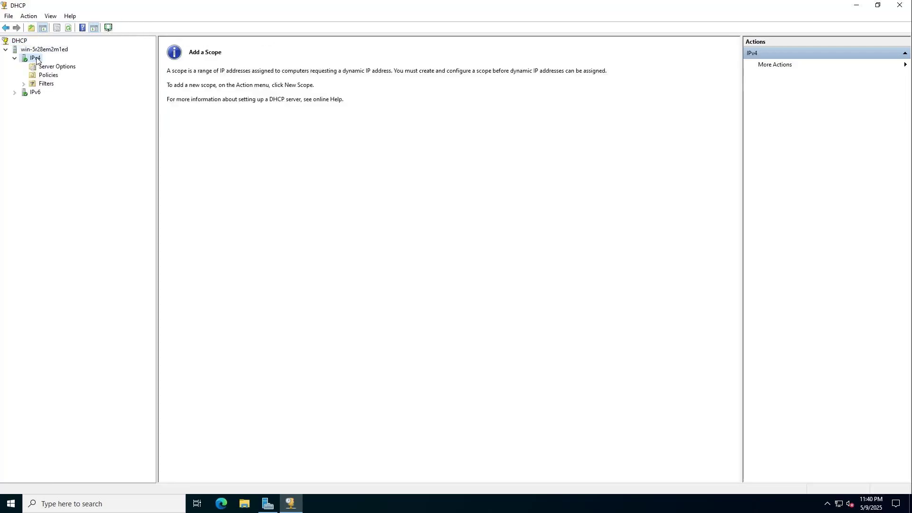
Start a new IPv4 scope named LAN and advance to its address range page.
right_click(29, 59)
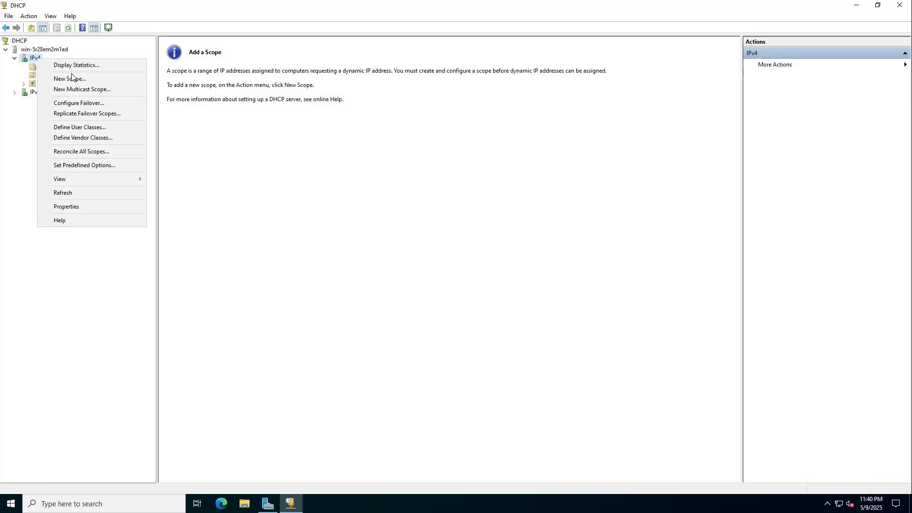
click(69, 78)
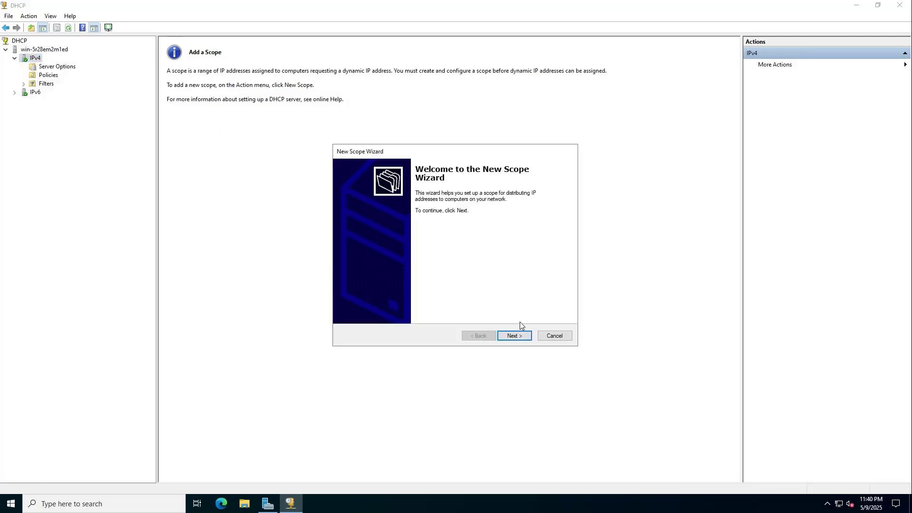
click(514, 336)
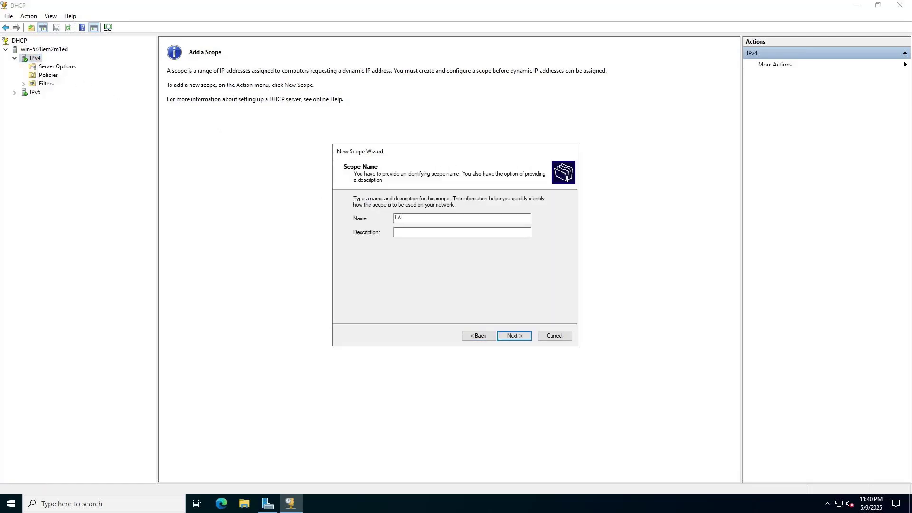
text(N)
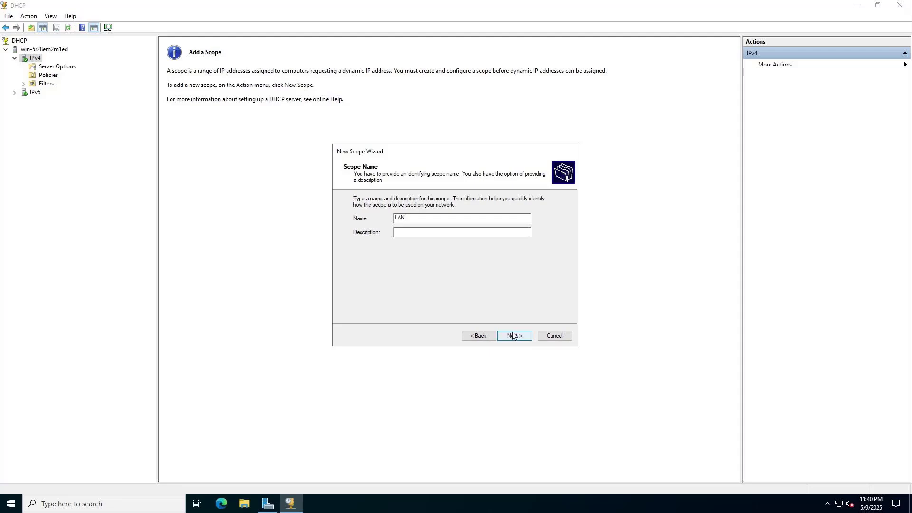
click(514, 335)
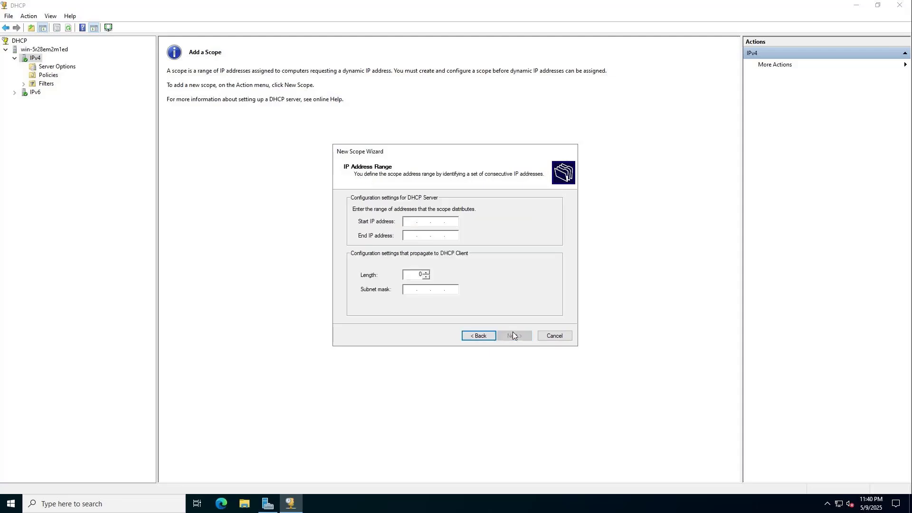
Set the scope range 10.1.6.2 to 10.1.6.254 and continue with no exclusions.
text(10.1.6.2)
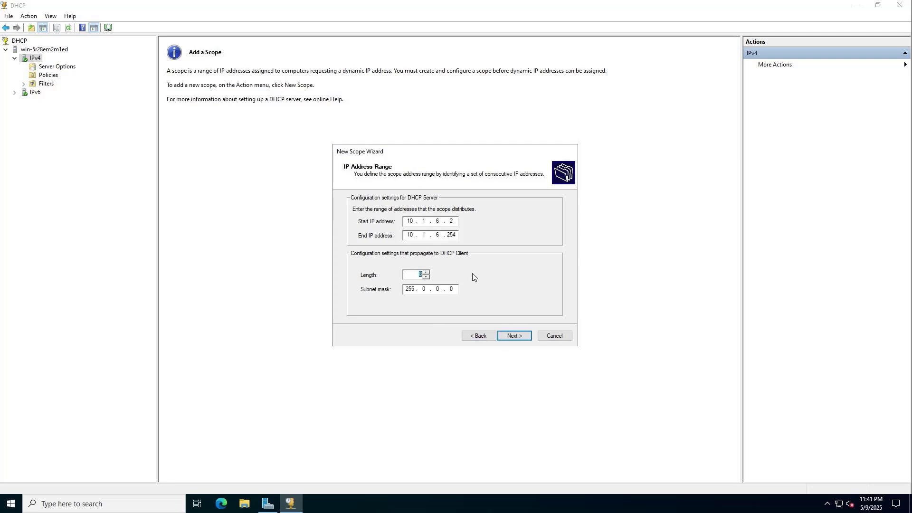
click(514, 335)
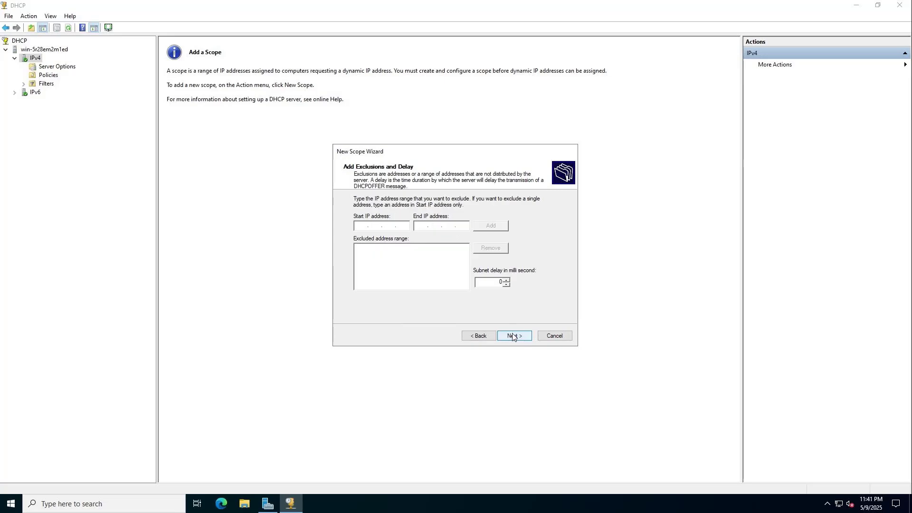
click(514, 335)
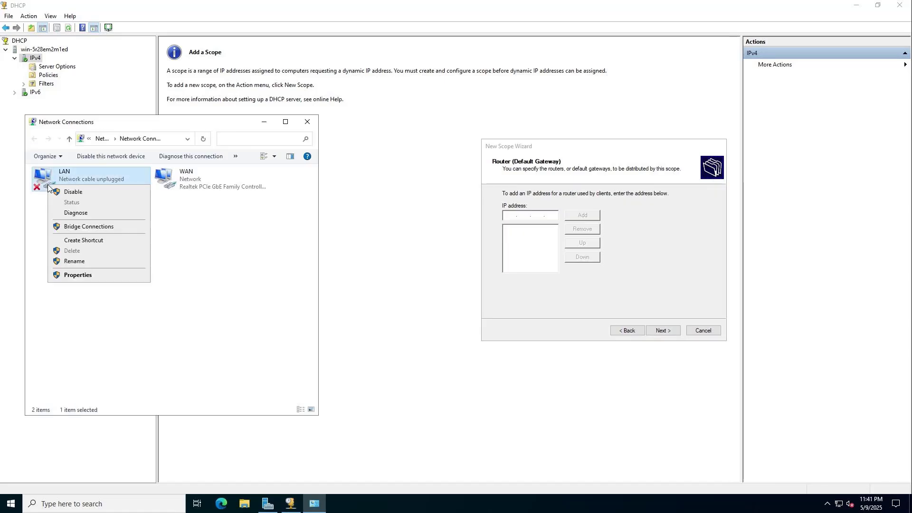
Give the LAN adapter the fixed IPv4 address 10.1.6.1 in its properties.
click(78, 274)
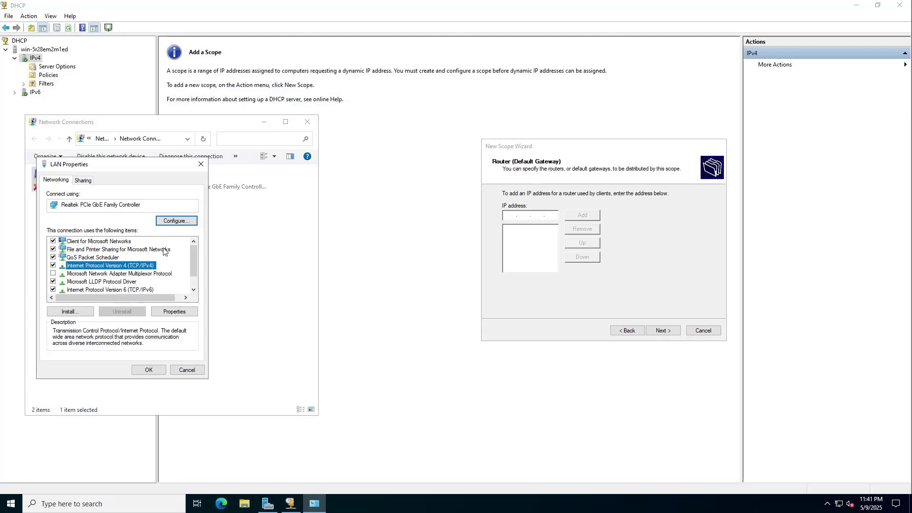
click(174, 310)
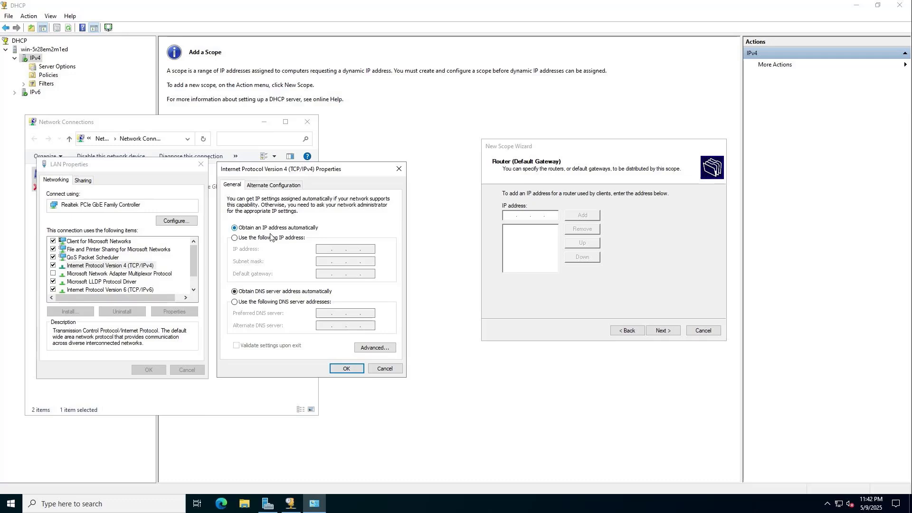
click(234, 237)
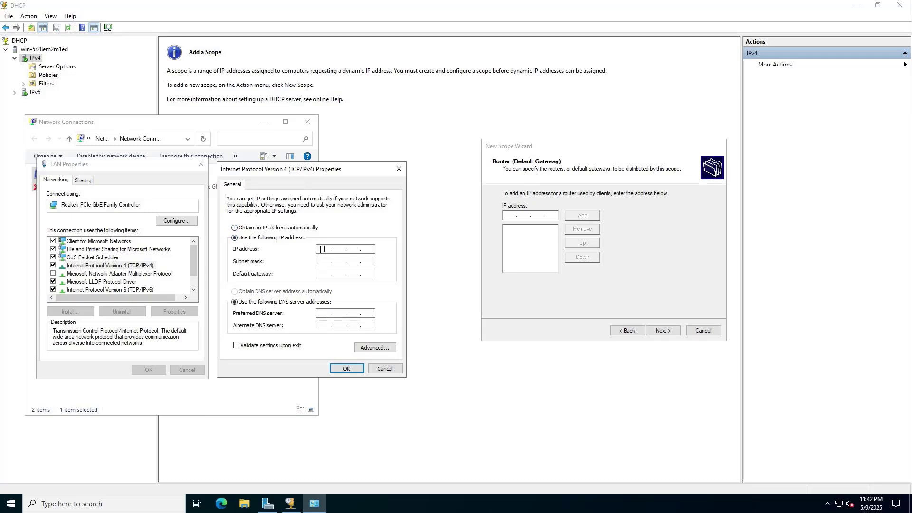
text(10.1.6)
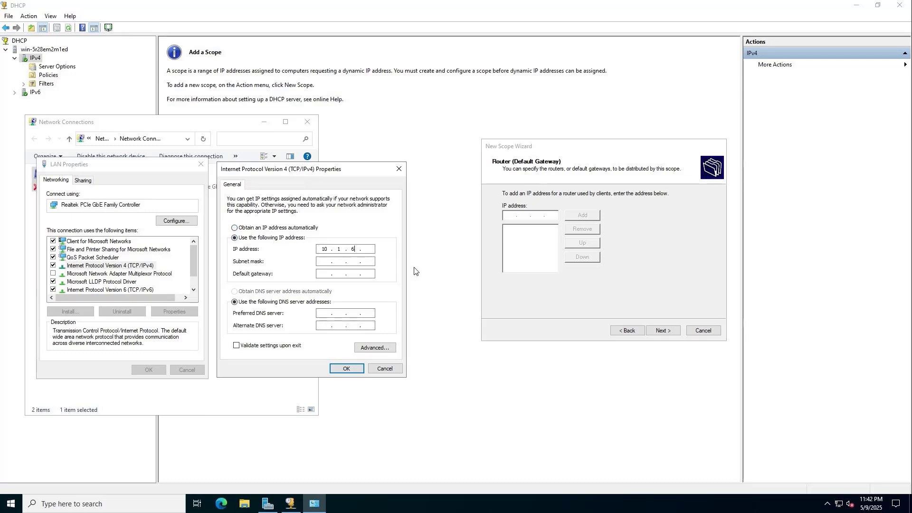
text(1)
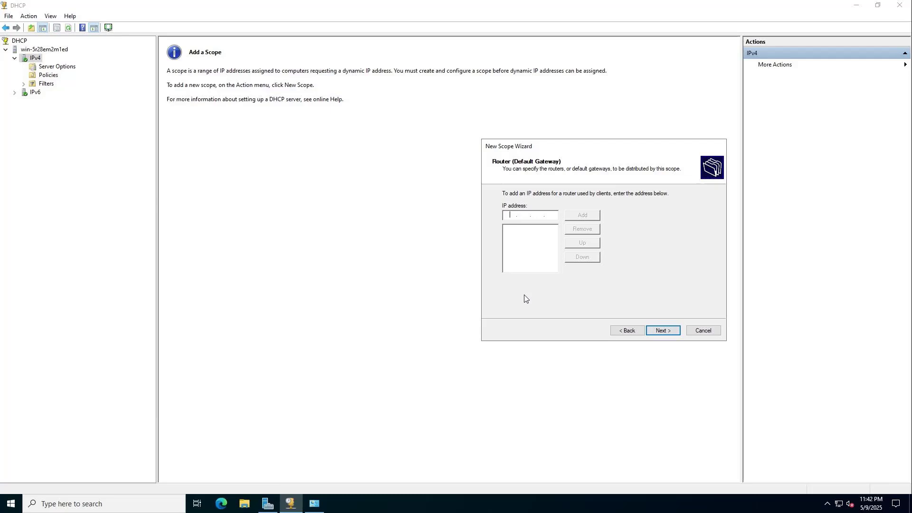
Add 10.1.6.1 as the scope's default gateway and continue to DNS servers.
text(10.1.6.1)
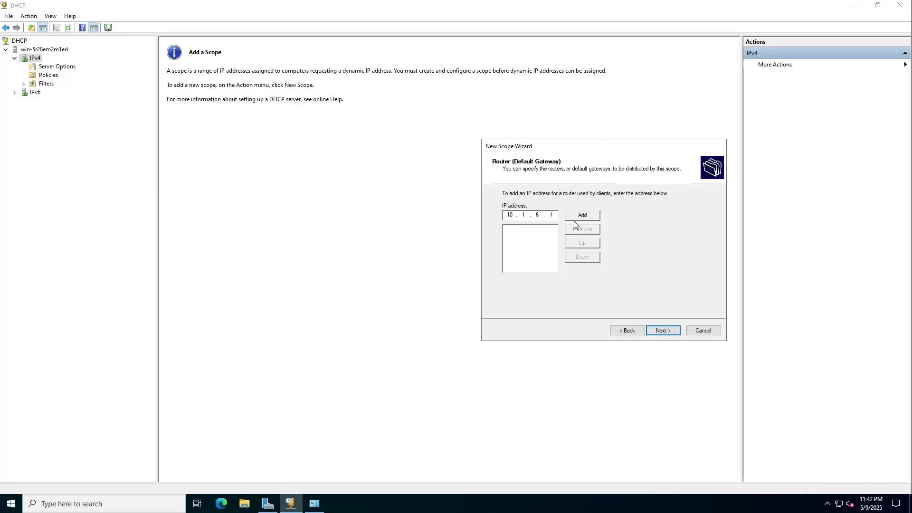
click(581, 214)
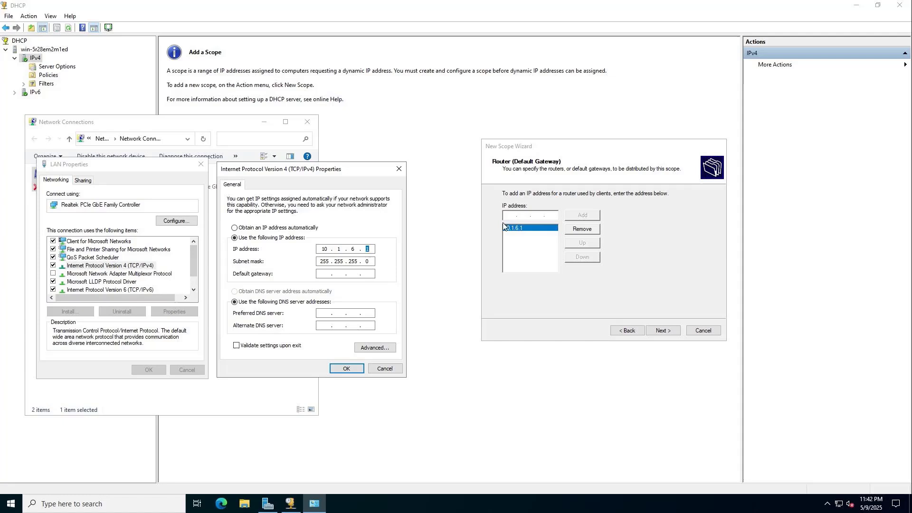
click(346, 368)
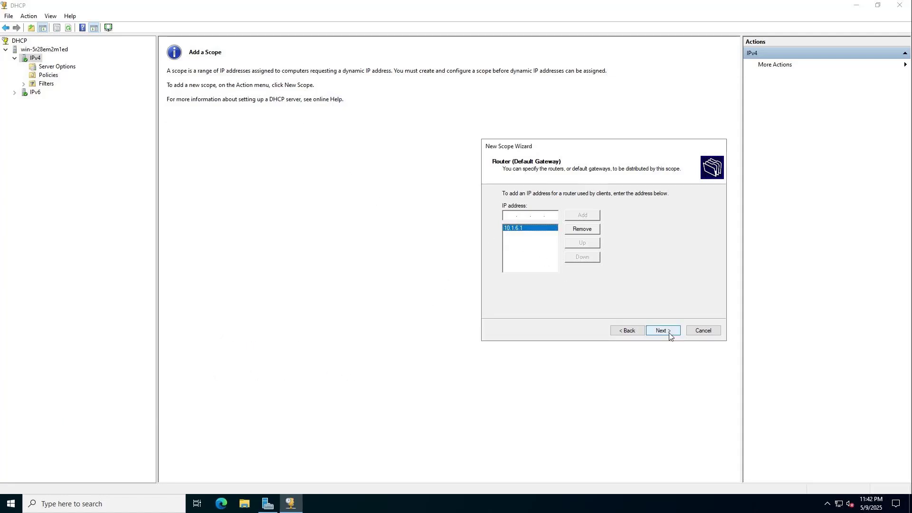
click(663, 330)
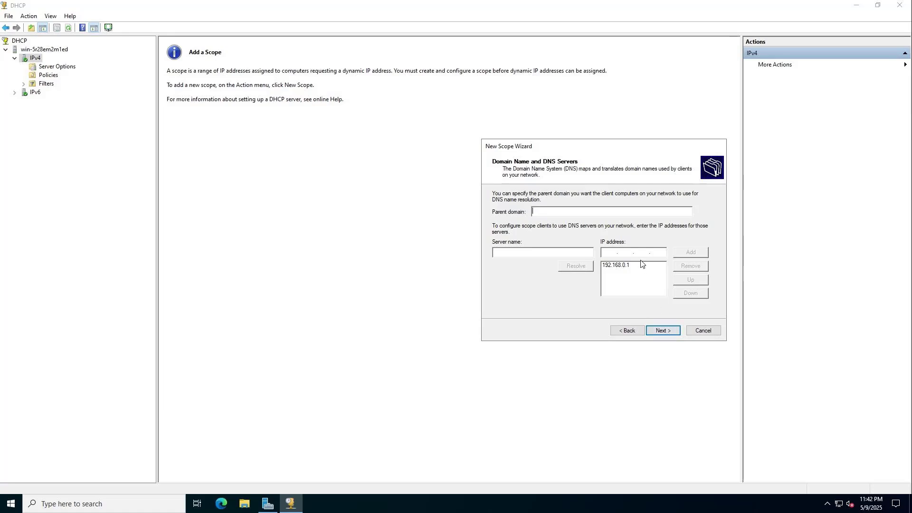
Replace DNS server 192.168.0.1 with 8.8.8.8 and 8.8.4.4 and continue the wizard.
click(620, 263)
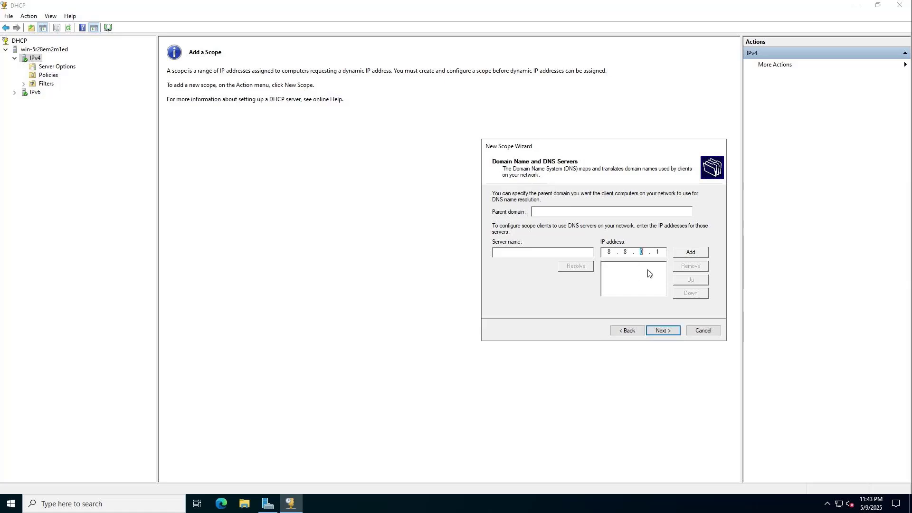
text(8)
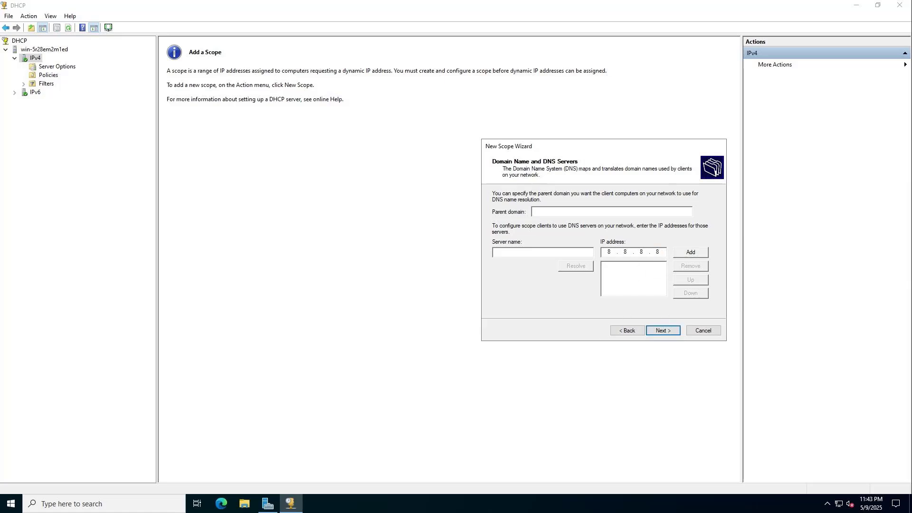
click(690, 252)
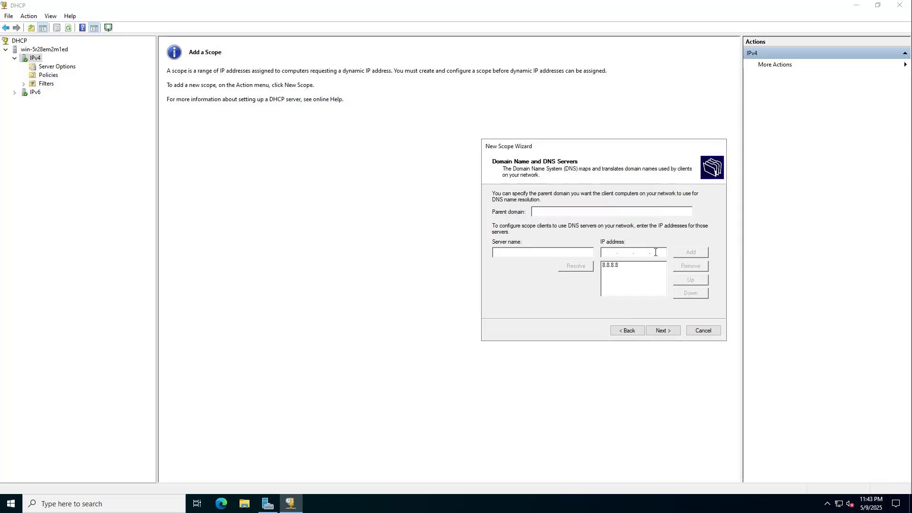
text(8.8.4.4)
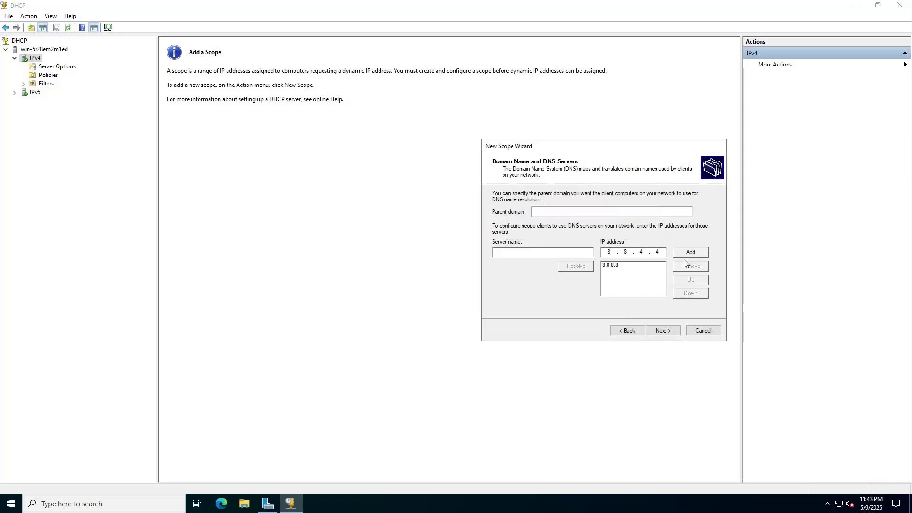
click(689, 252)
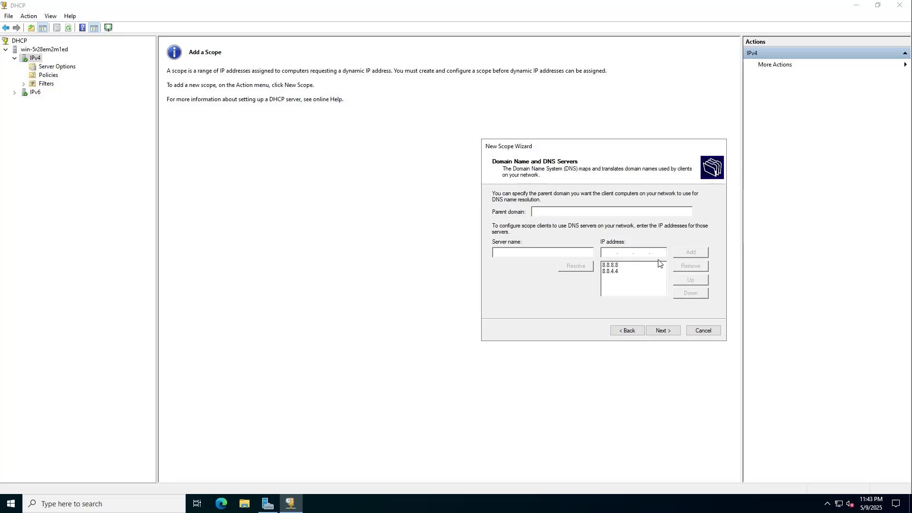
click(618, 271)
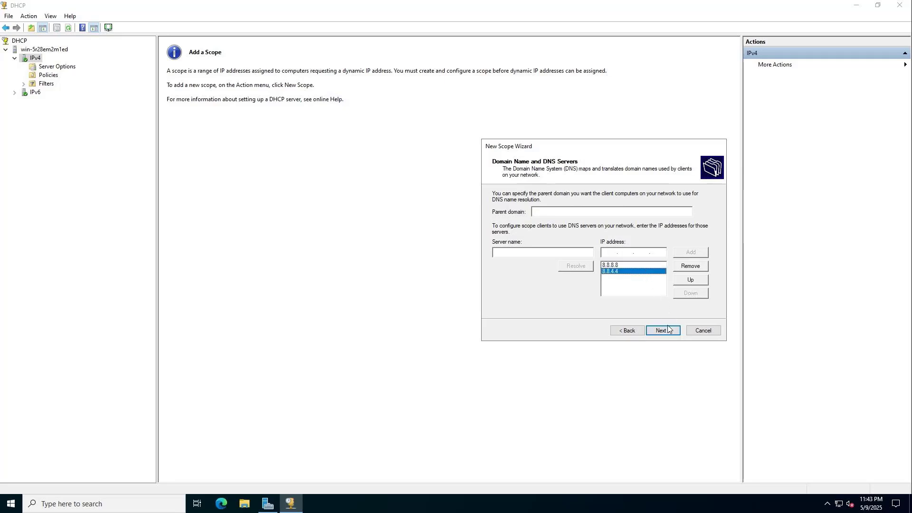
click(663, 330)
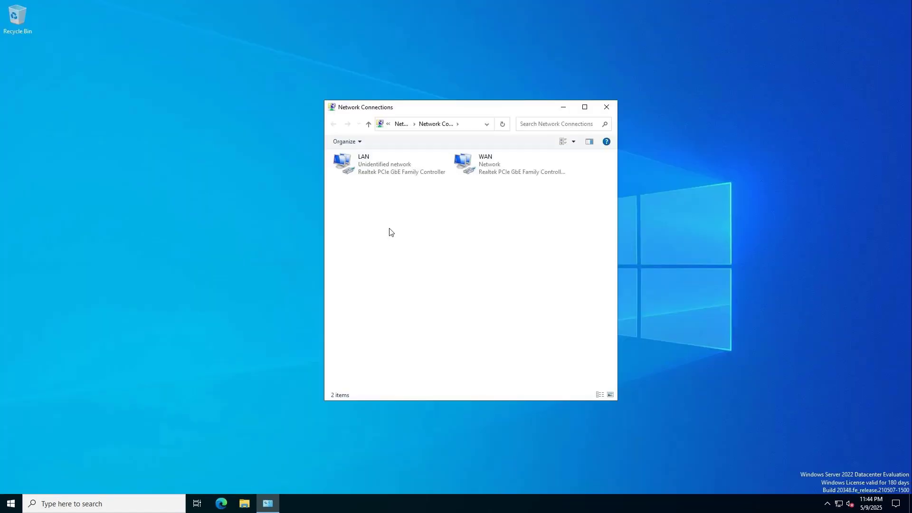
Close the DHCP console, leaving Network Connections with the LAN and WAN adapters visible.
click(384, 164)
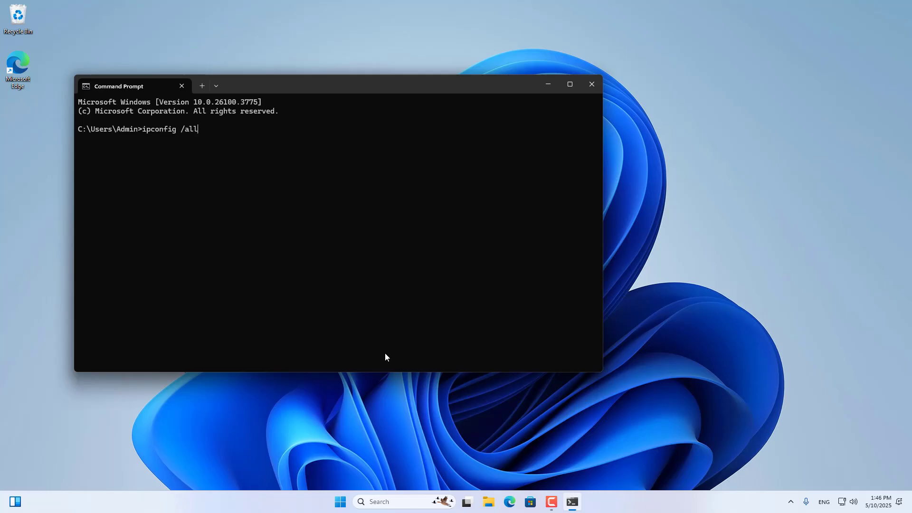
Run ipconfig /all showing lease 10.1.6.2, ping google.com, and follow the NETVN82 search result.
key(Enter)
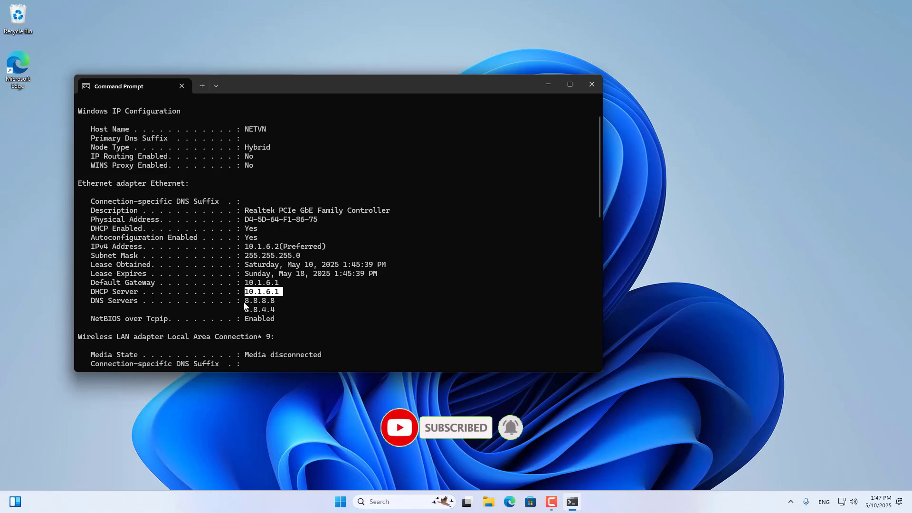
text(ping google.com)
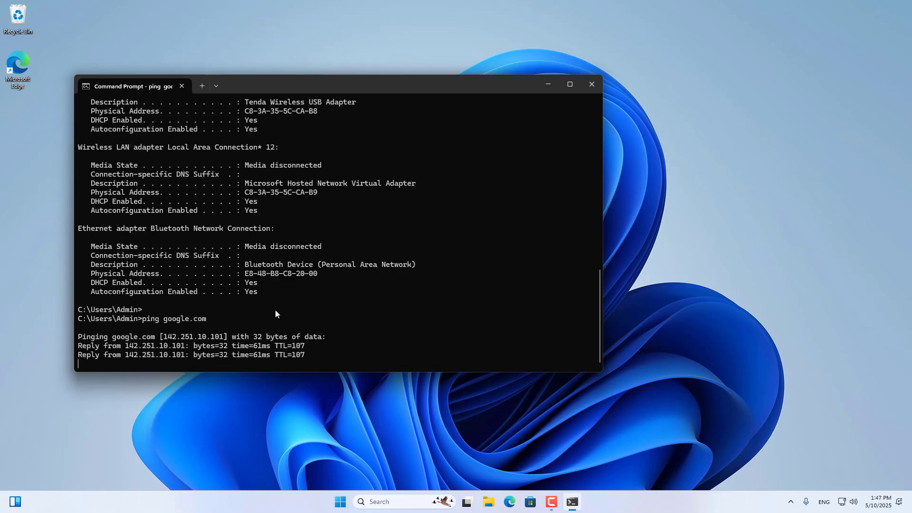
click(132, 138)
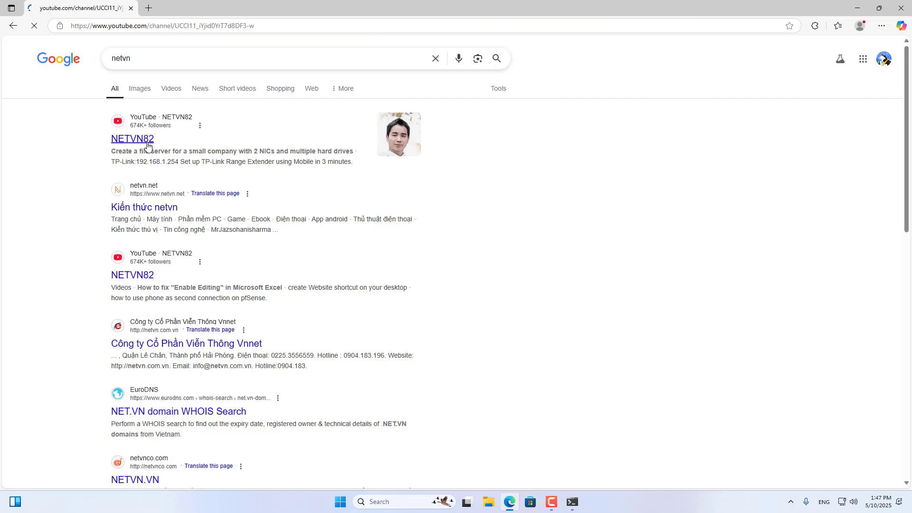